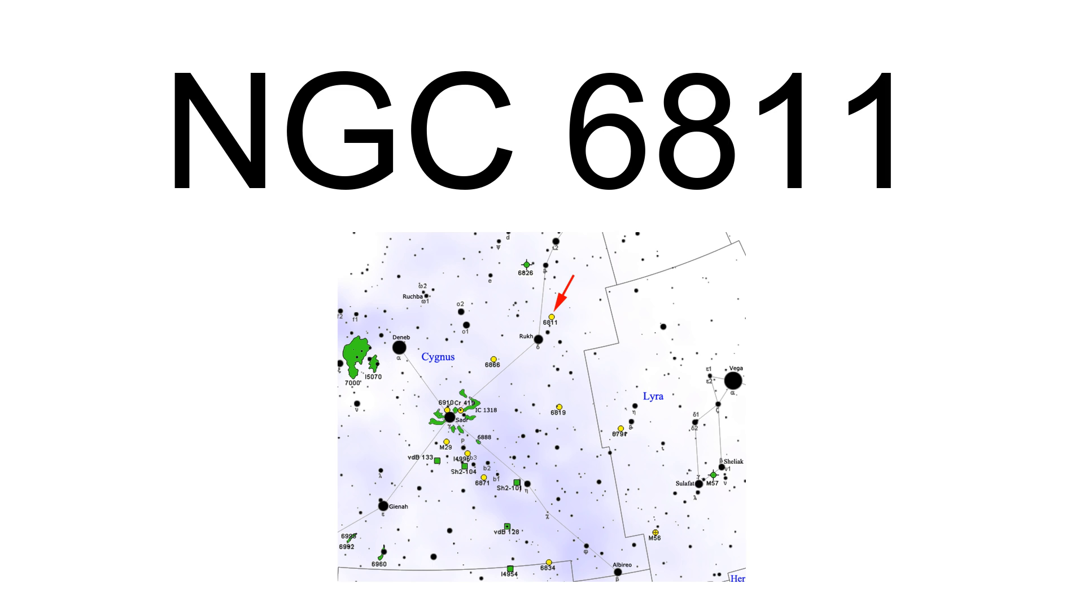
key("Right")
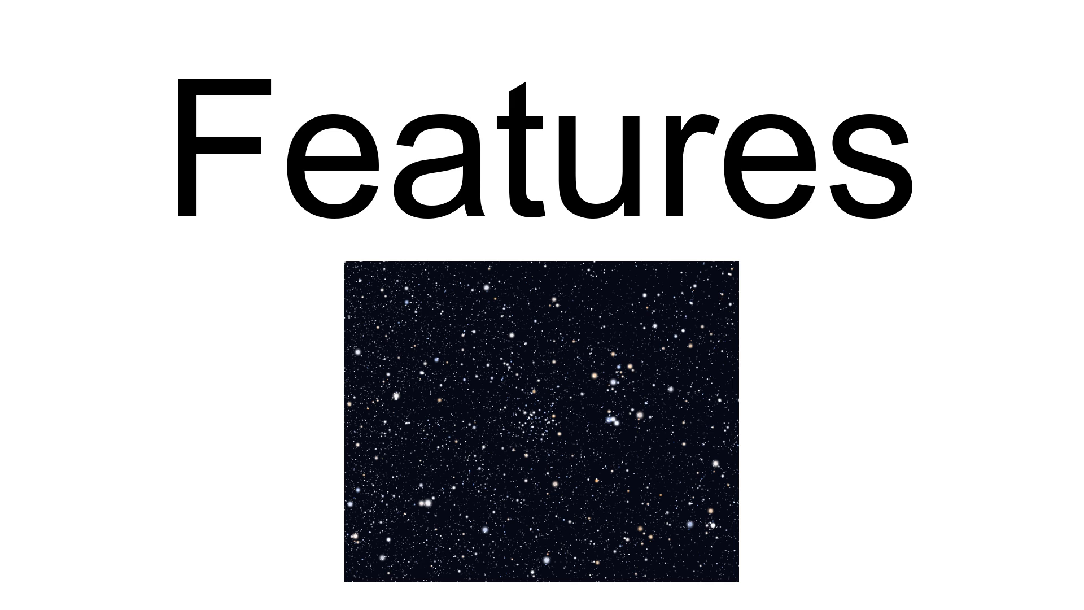